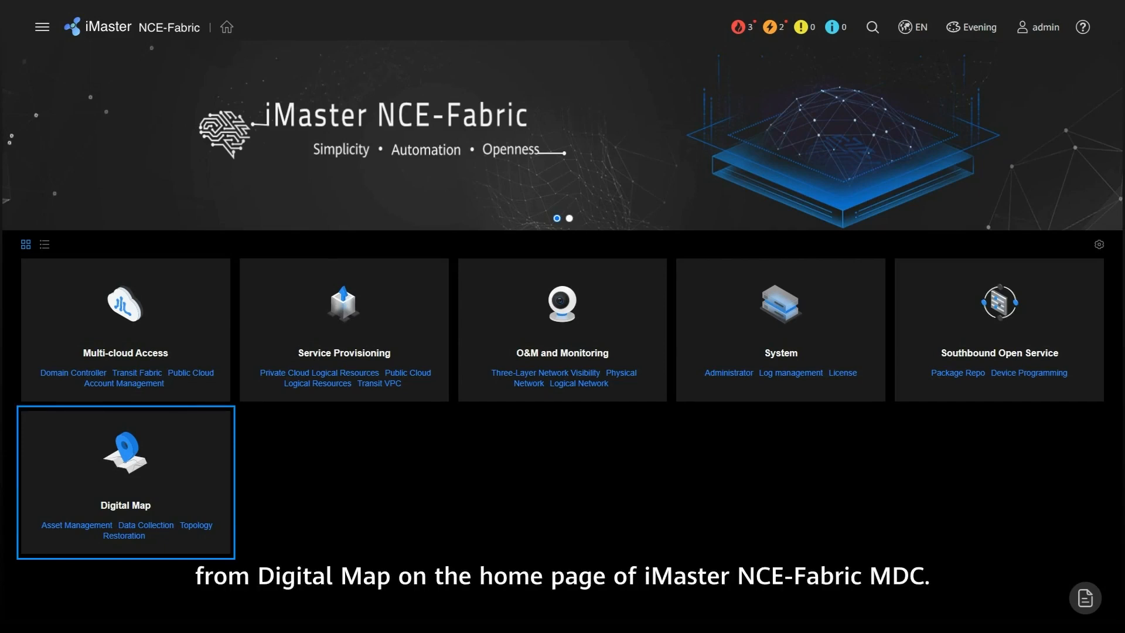
Open the Digital Map, select POD-1 from Global Network, then show Area-1-POD1's topology
left_click(125, 454)
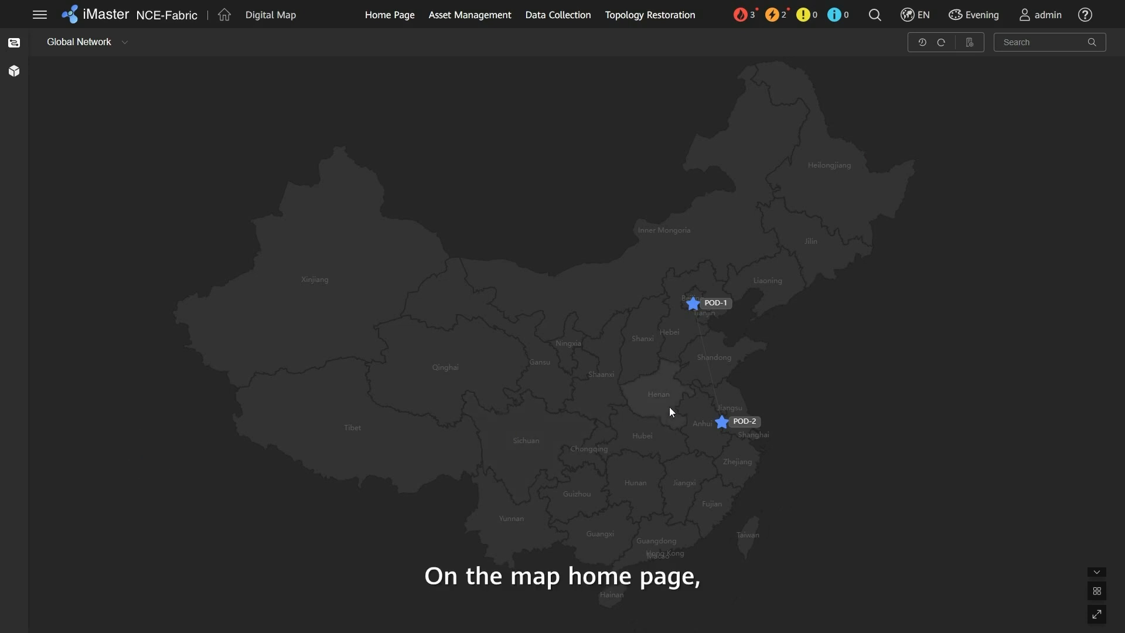
mouse_move(688, 332)
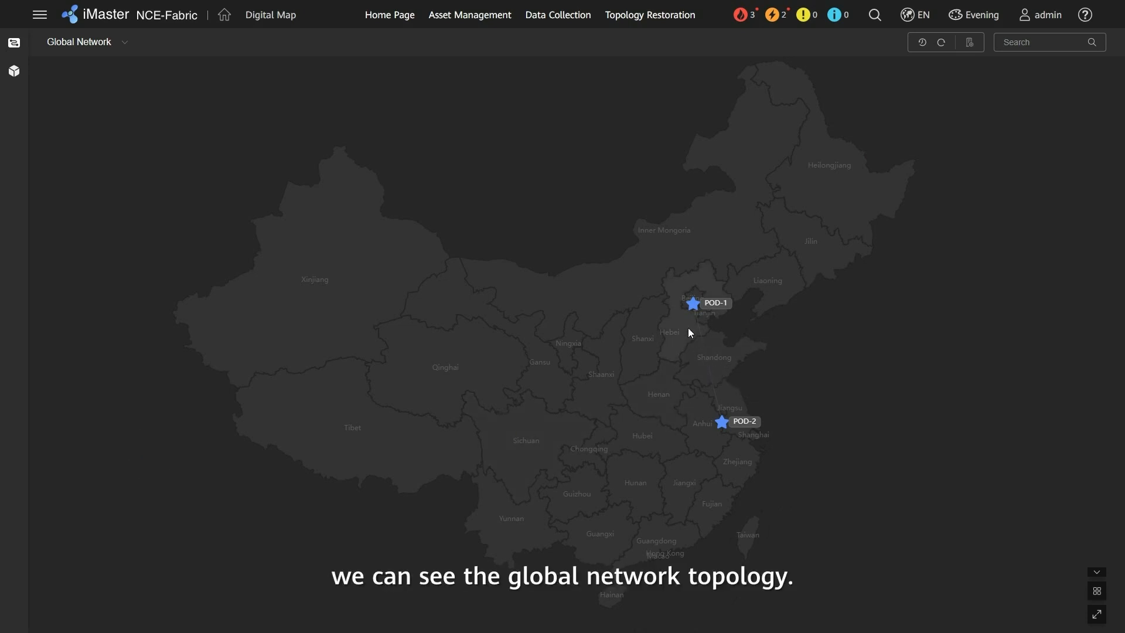
left_click(80, 42)
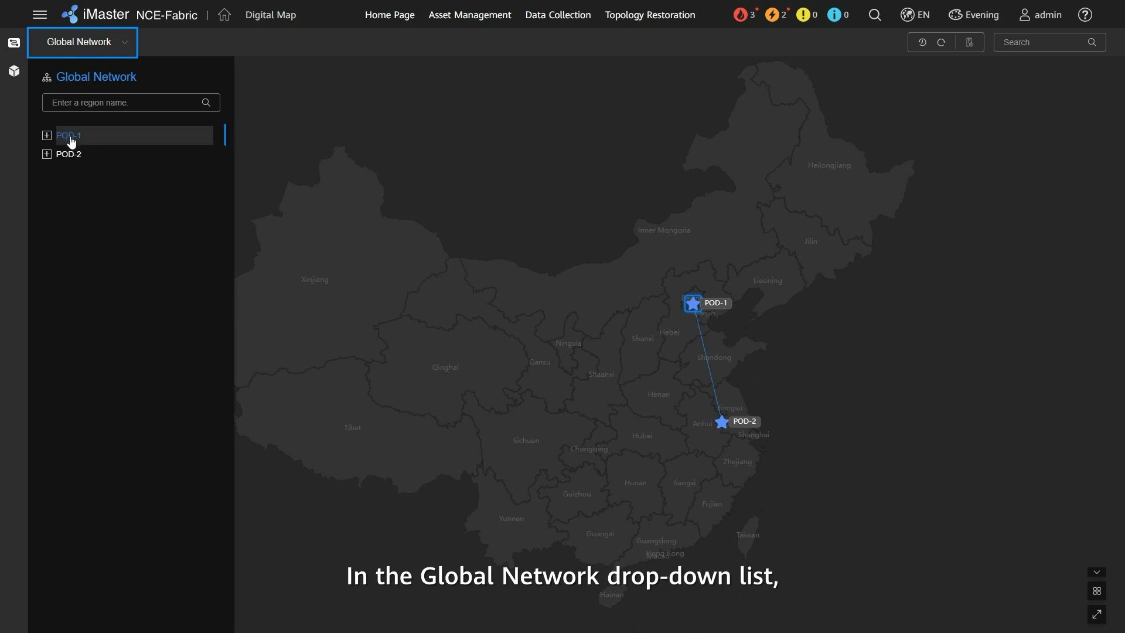
left_click(70, 135)
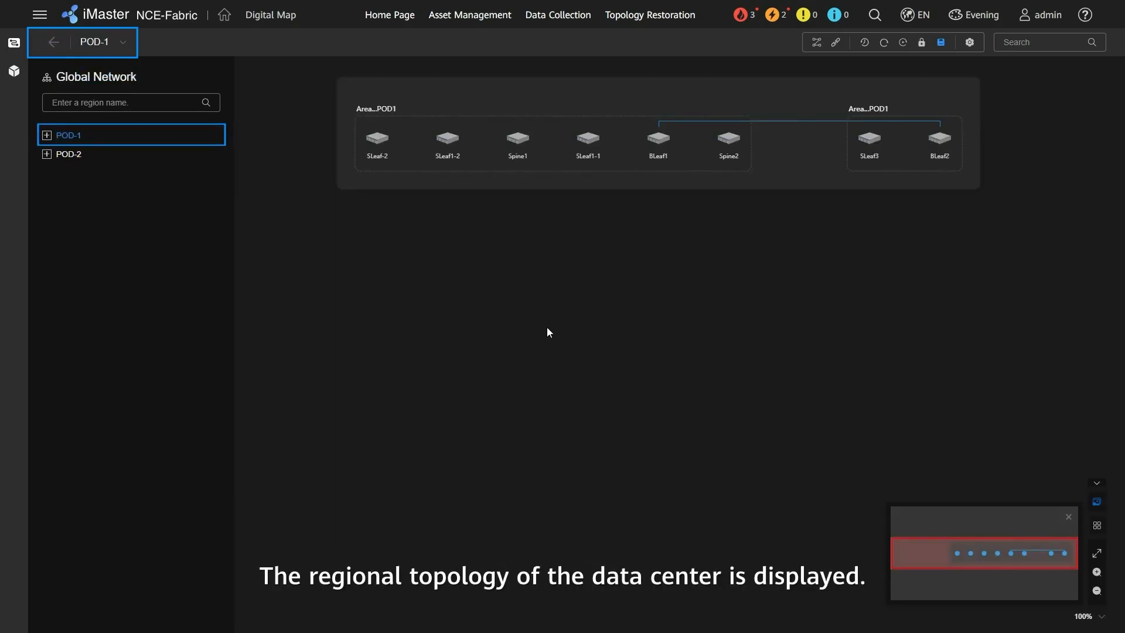
mouse_move(443, 283)
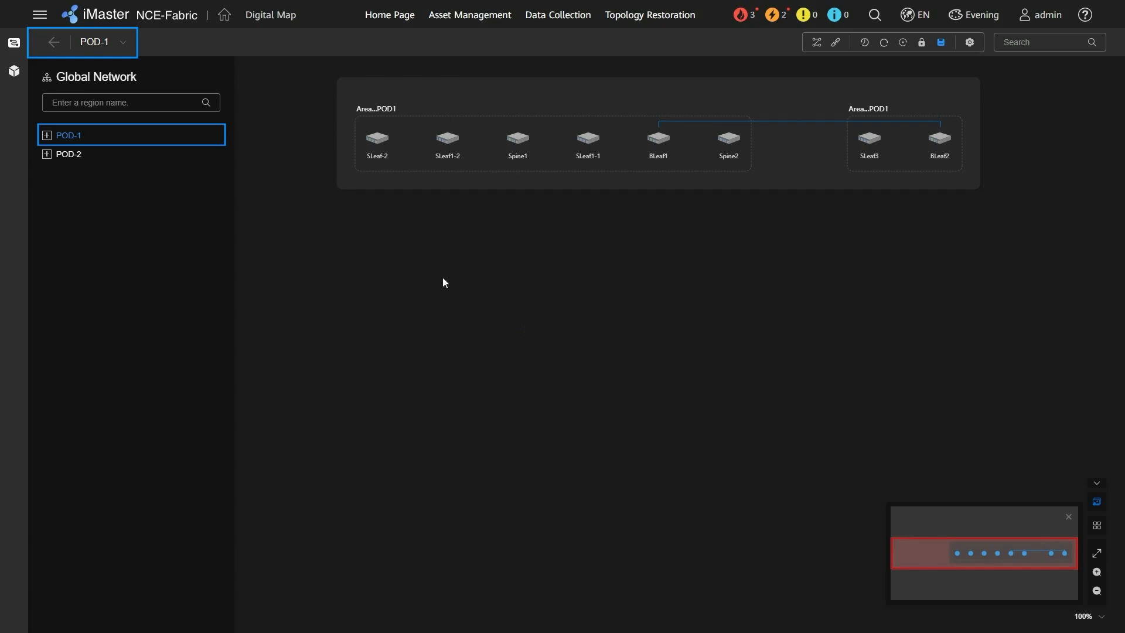
left_click(46, 135)
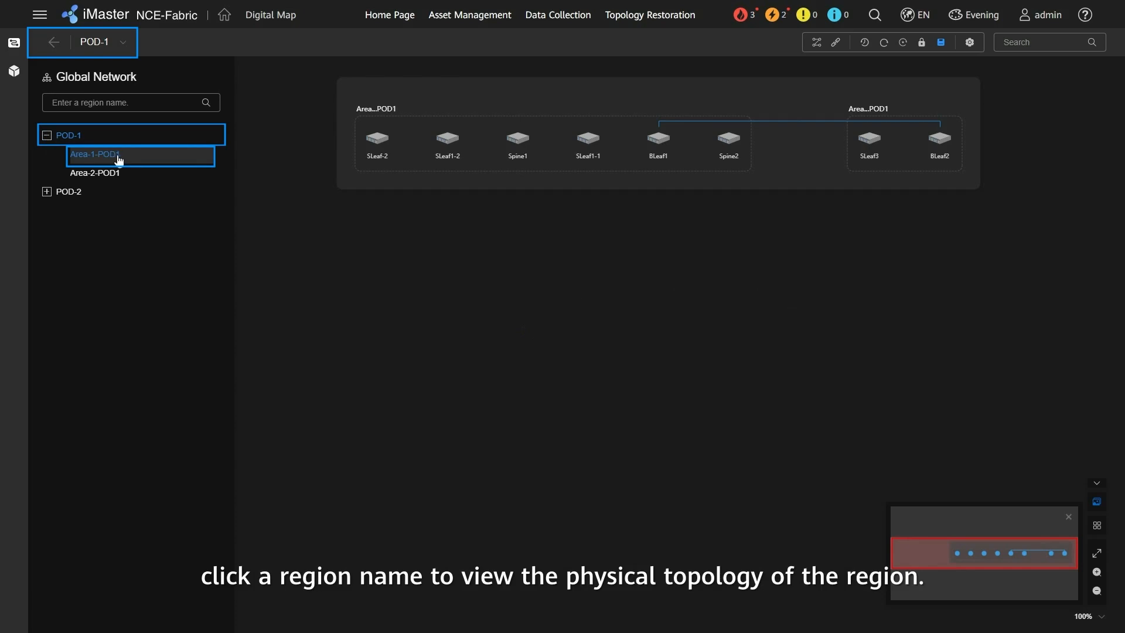
left_click(94, 154)
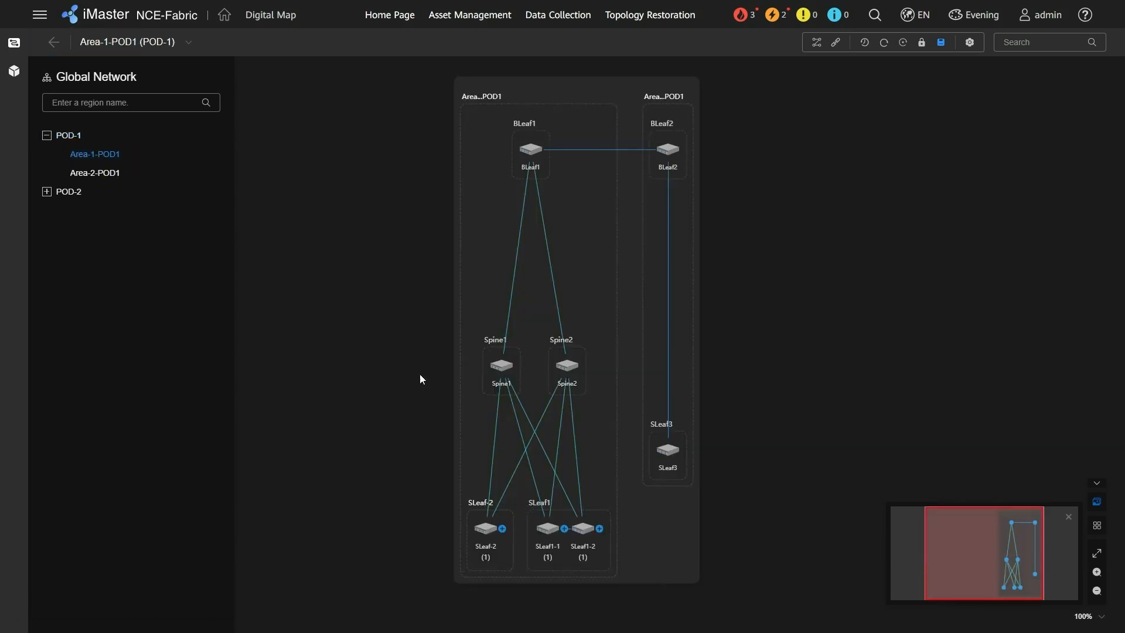
mouse_move(530, 149)
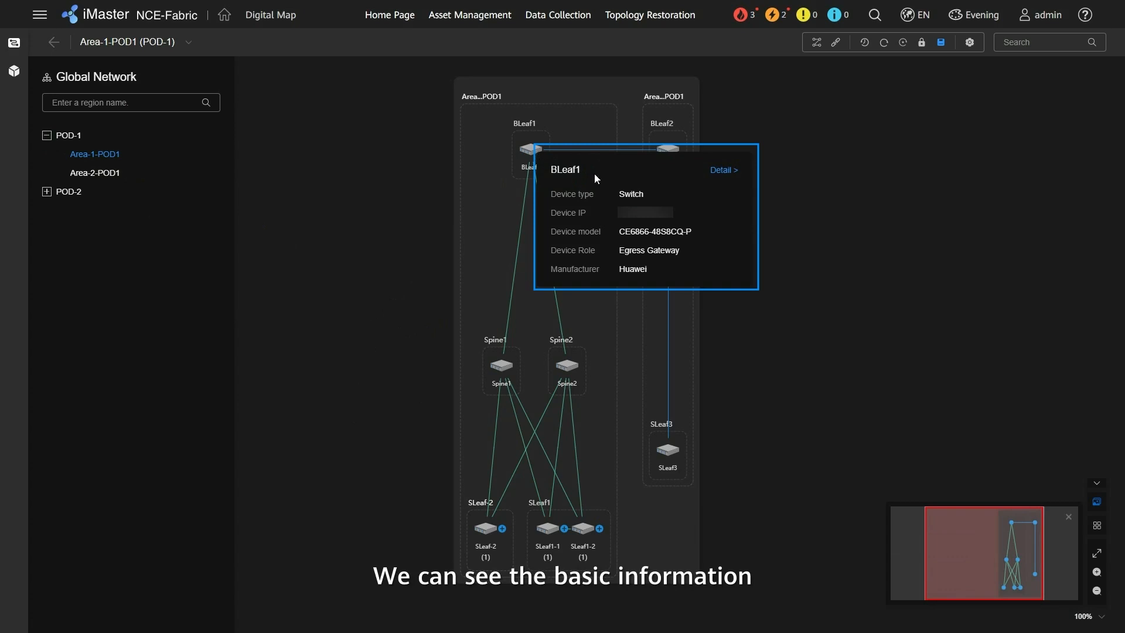
View BLeaf1's details and Config Message, then expand the servers attached to SLeaf1-1
left_click(722, 170)
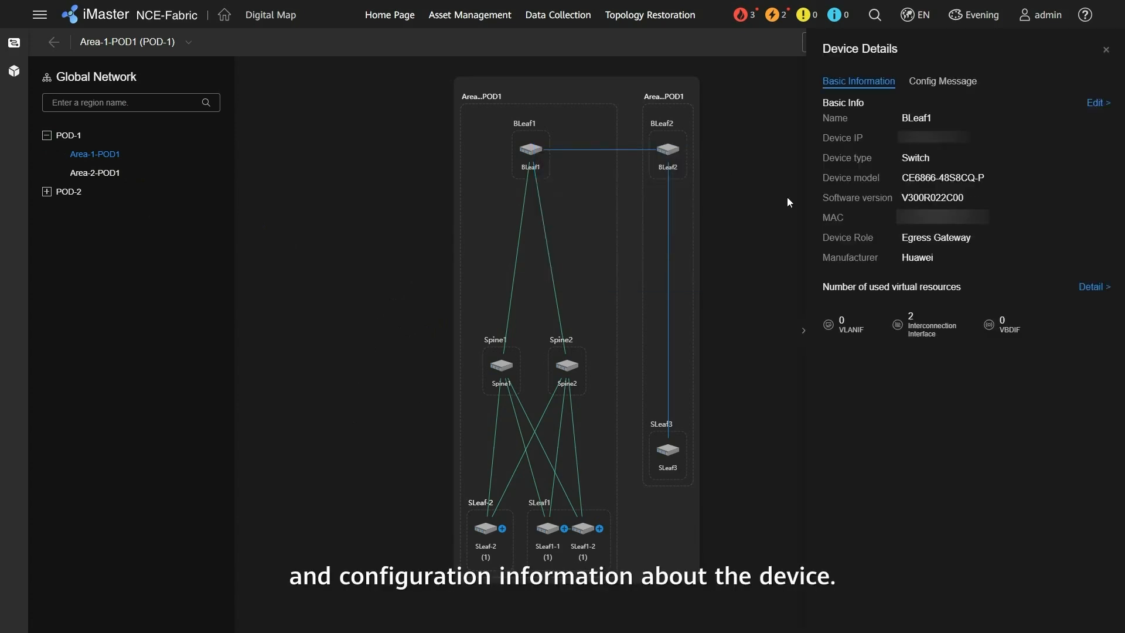
left_click(943, 81)
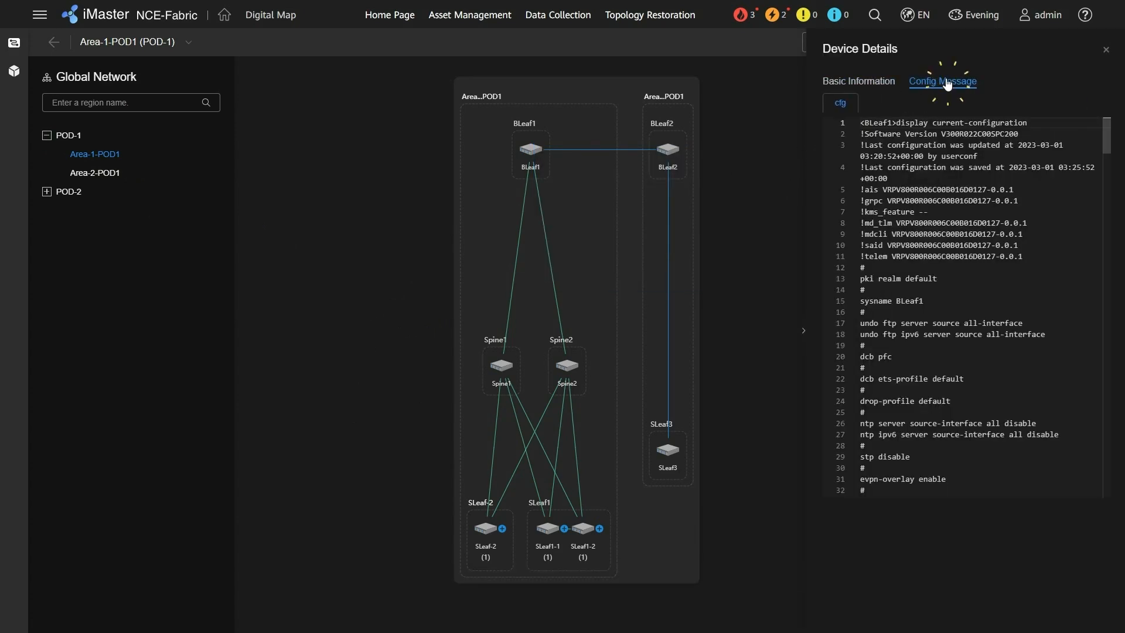
left_click(1104, 49)
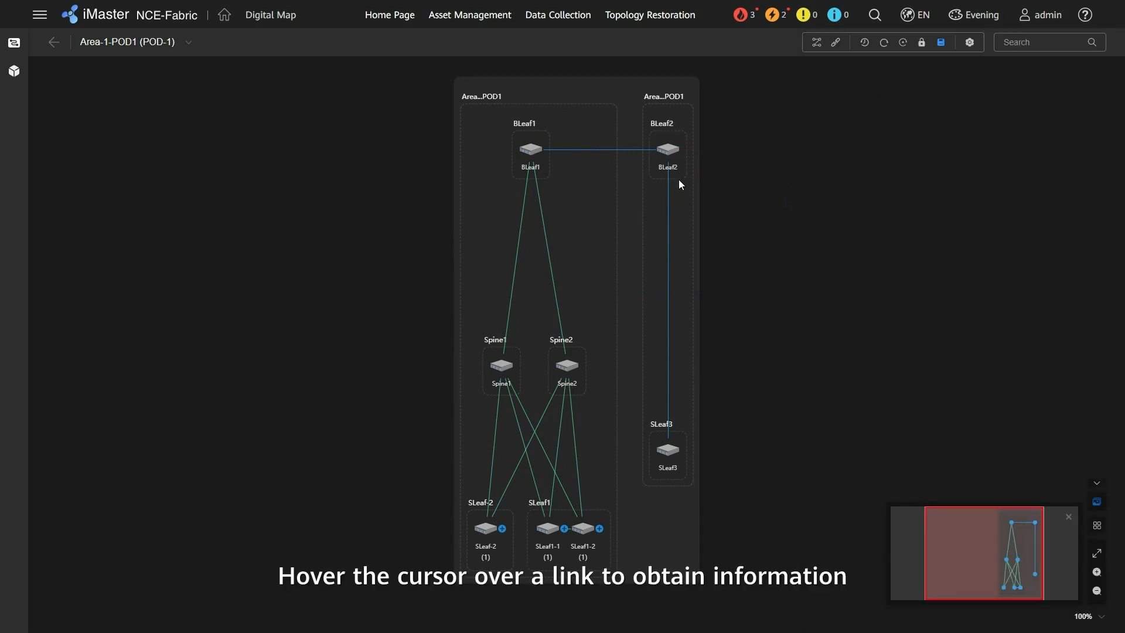
mouse_move(522, 237)
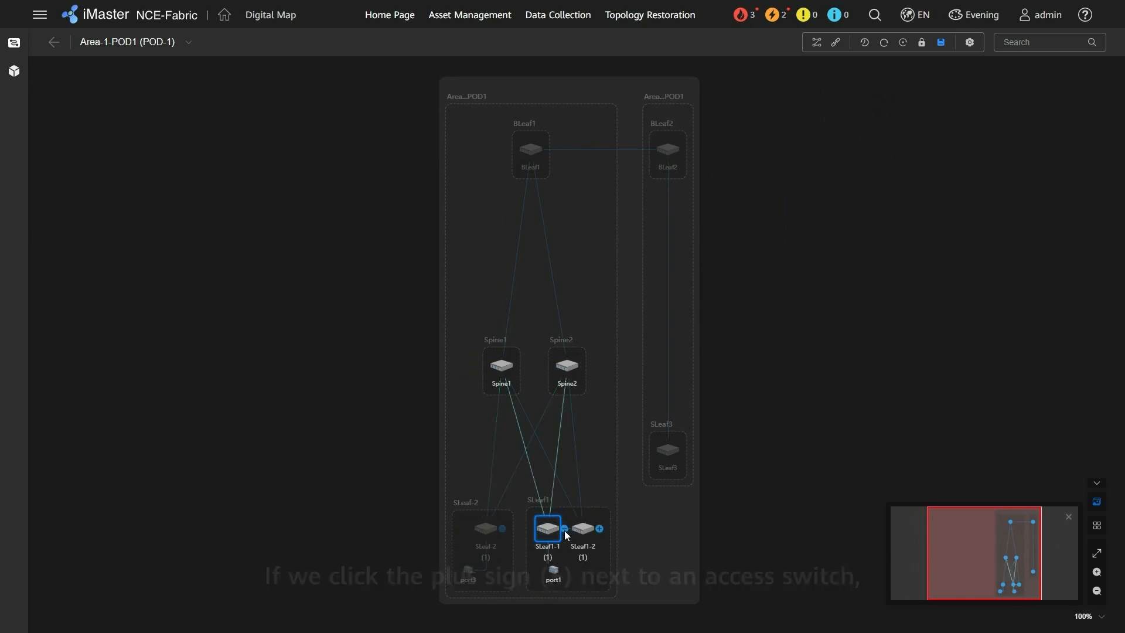
left_click(582, 529)
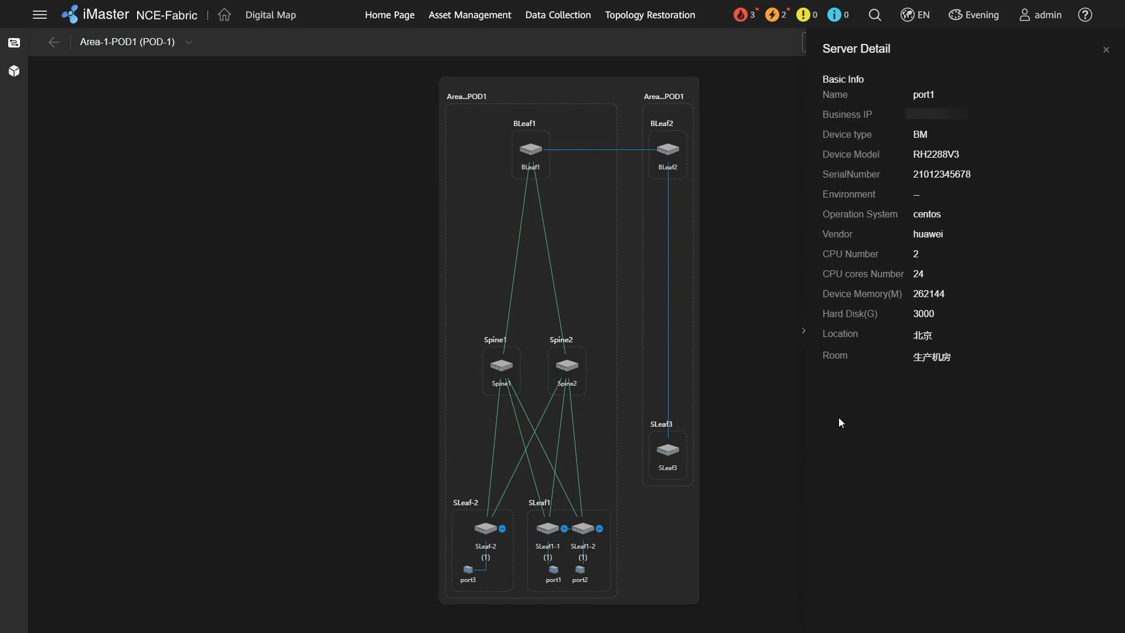
mouse_move(783, 423)
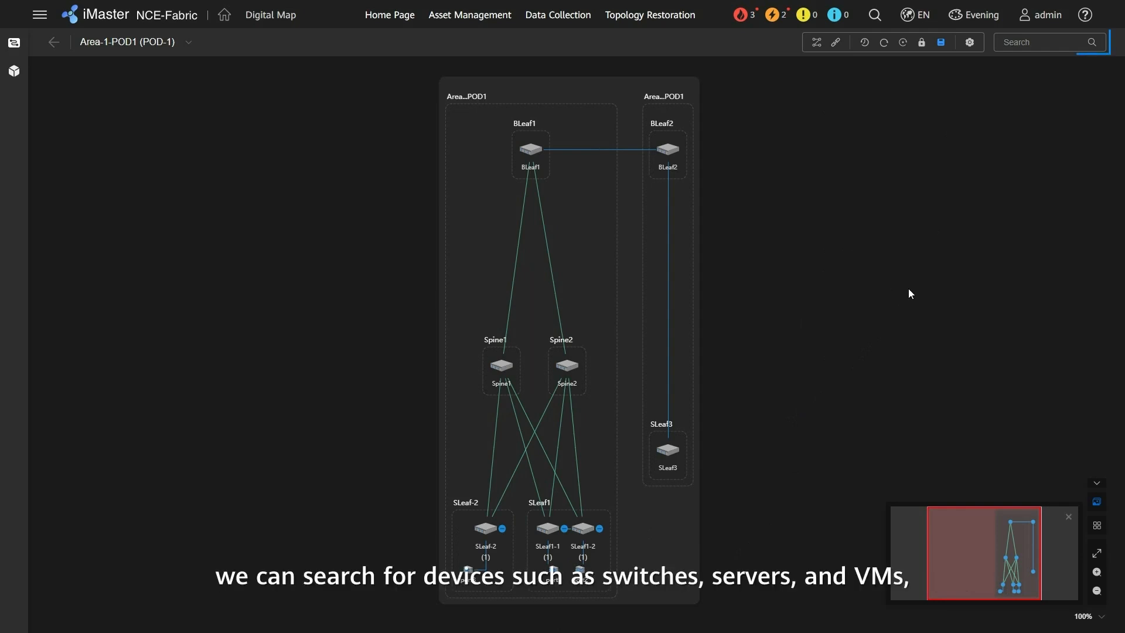
Search for the switch by IP address and locate the SLeaf1-1 result on the map
left_click(1047, 42)
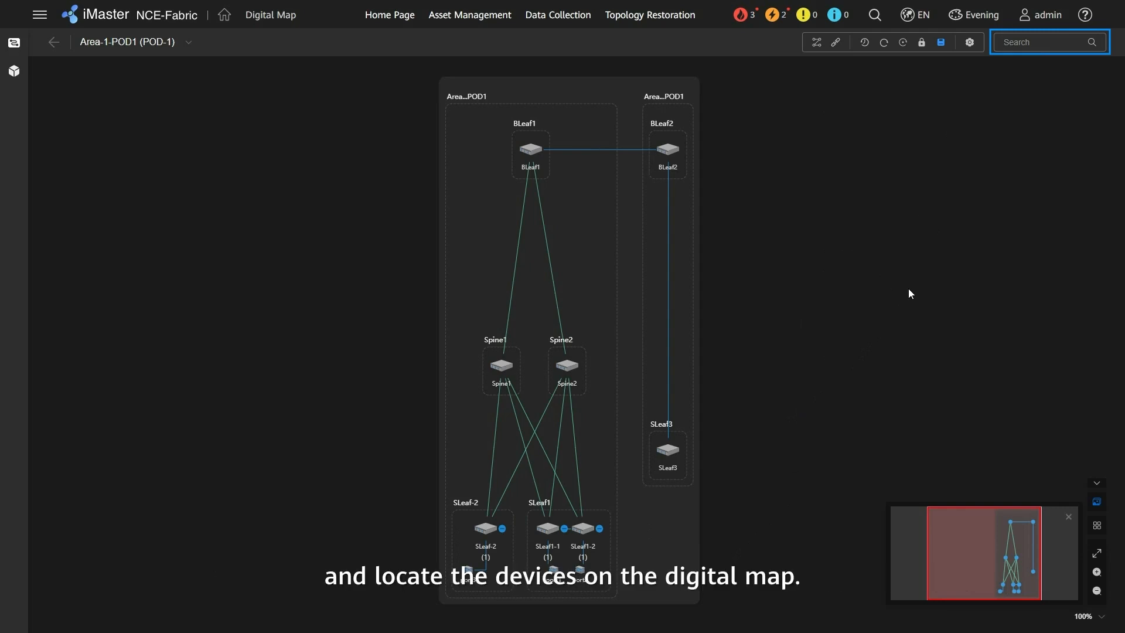
left_click(1044, 42)
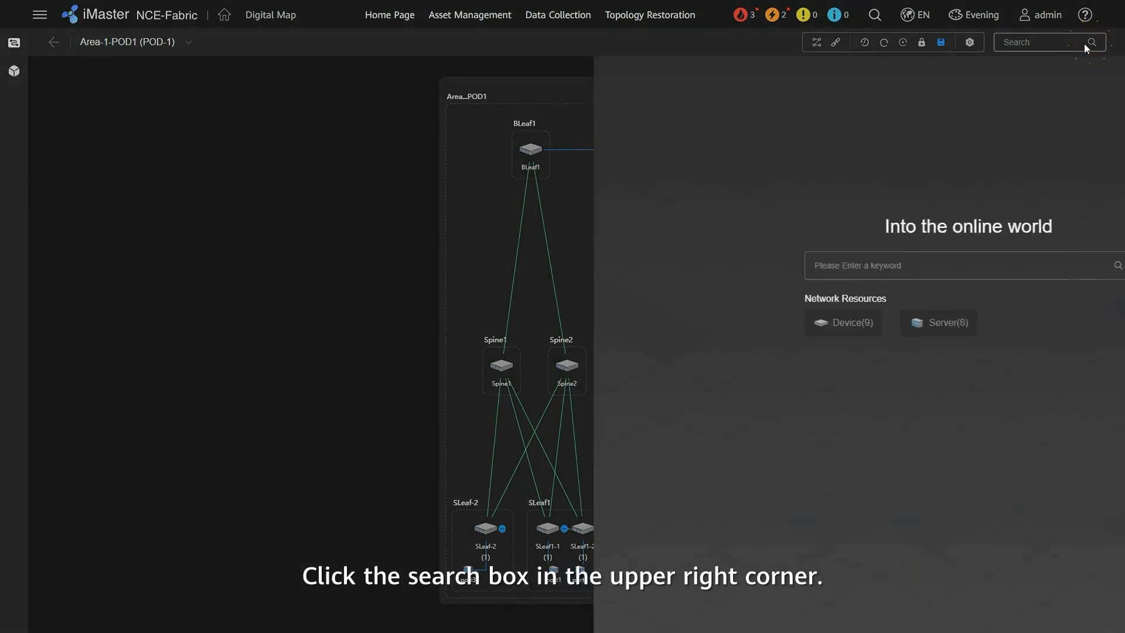
left_click(1041, 41)
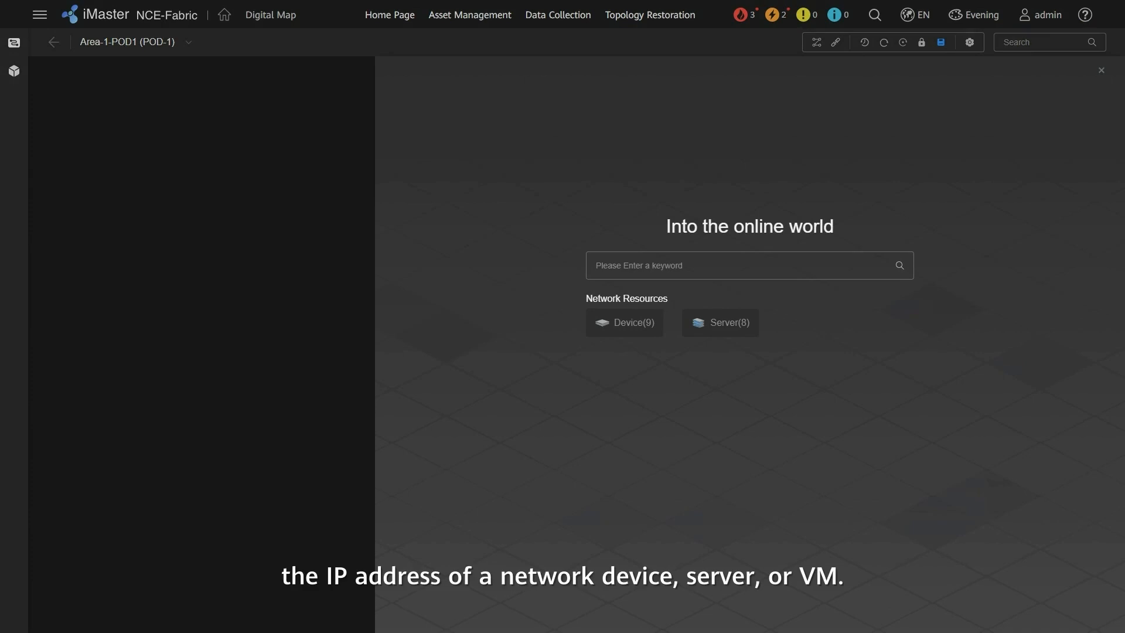
left_click(748, 265)
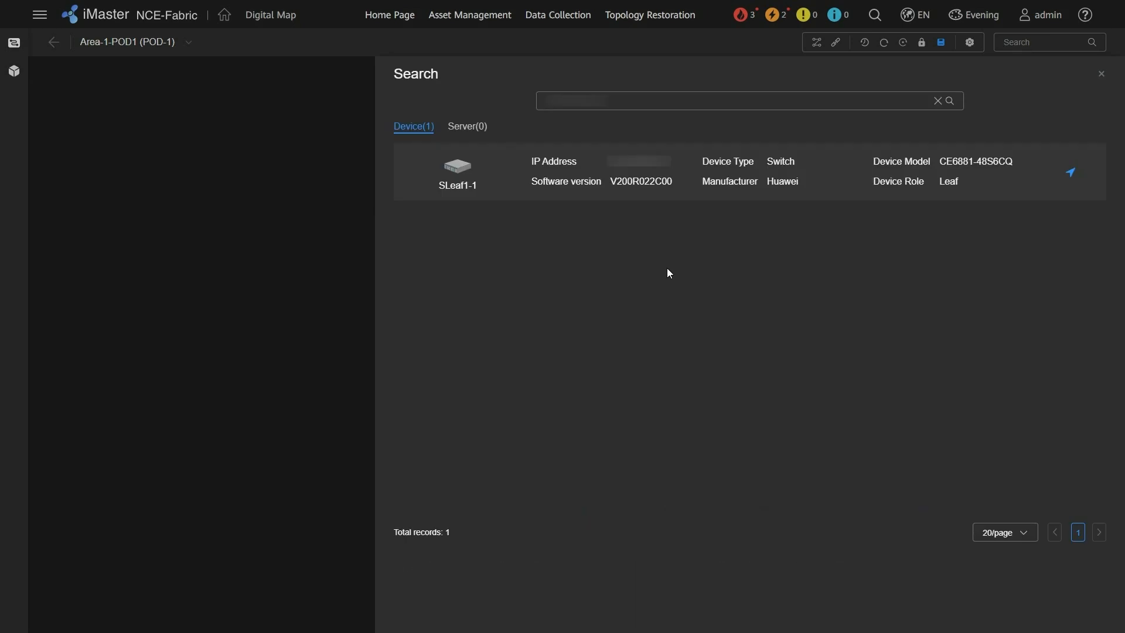
left_click(1070, 172)
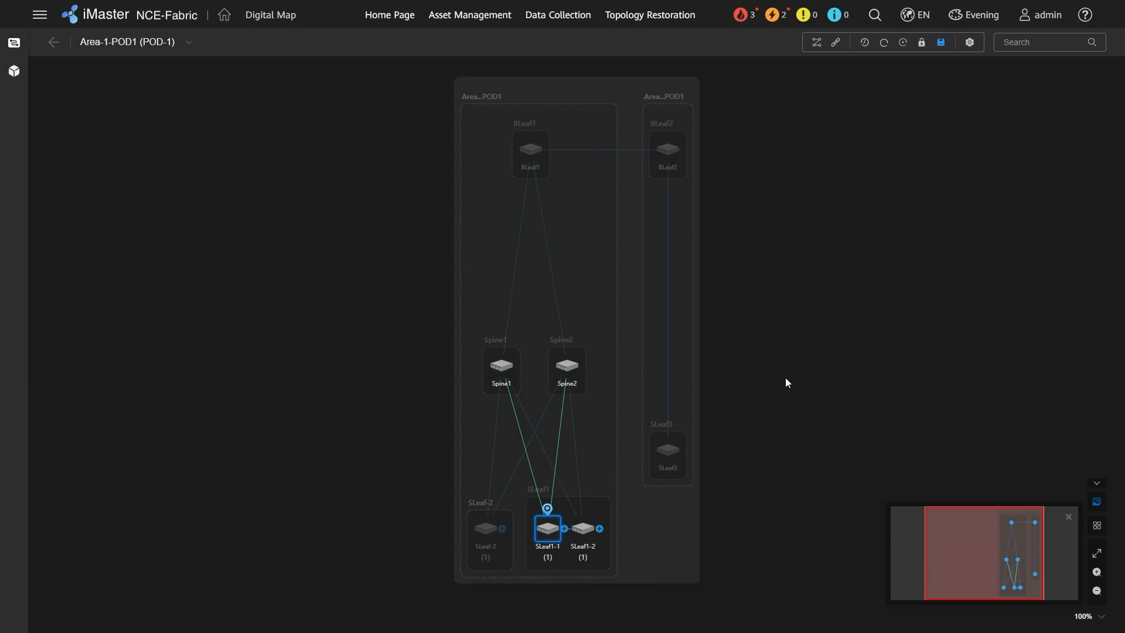
mouse_move(539, 570)
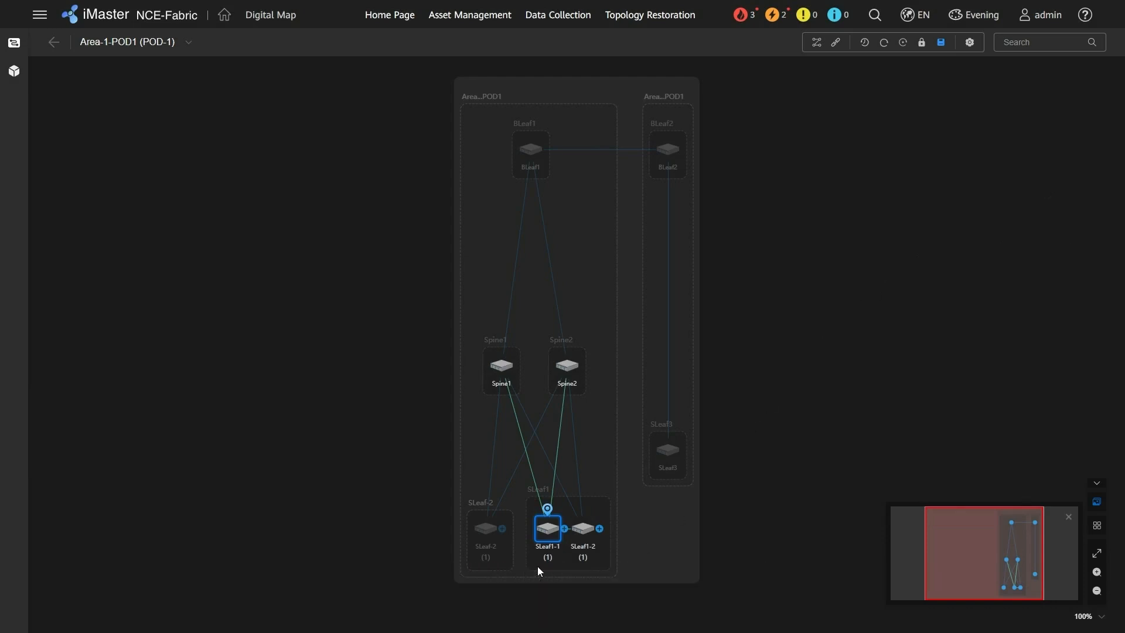
mouse_move(542, 539)
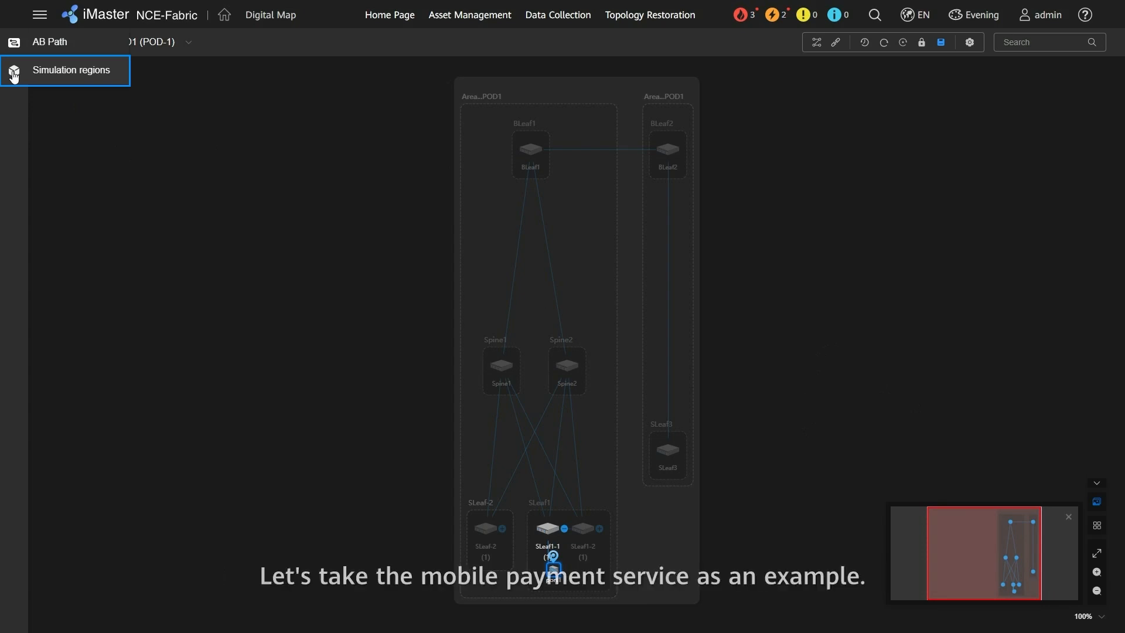
Add Area-1-POD1 and Area-2-POD1 as simulation regions and confirm to run the simulation
left_click(70, 69)
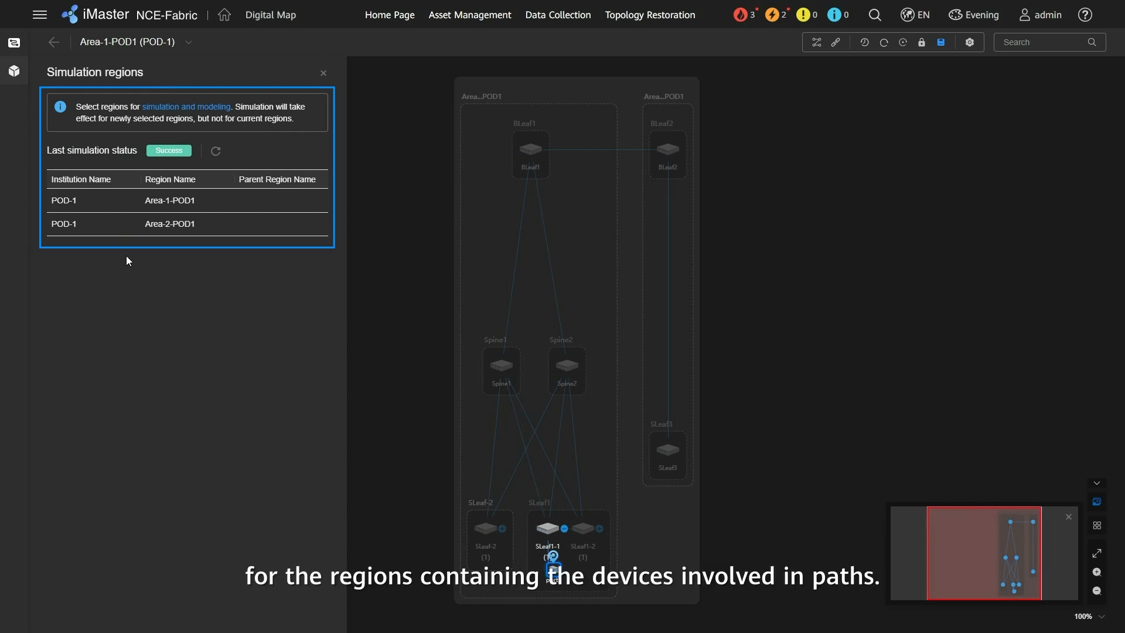
mouse_move(201, 113)
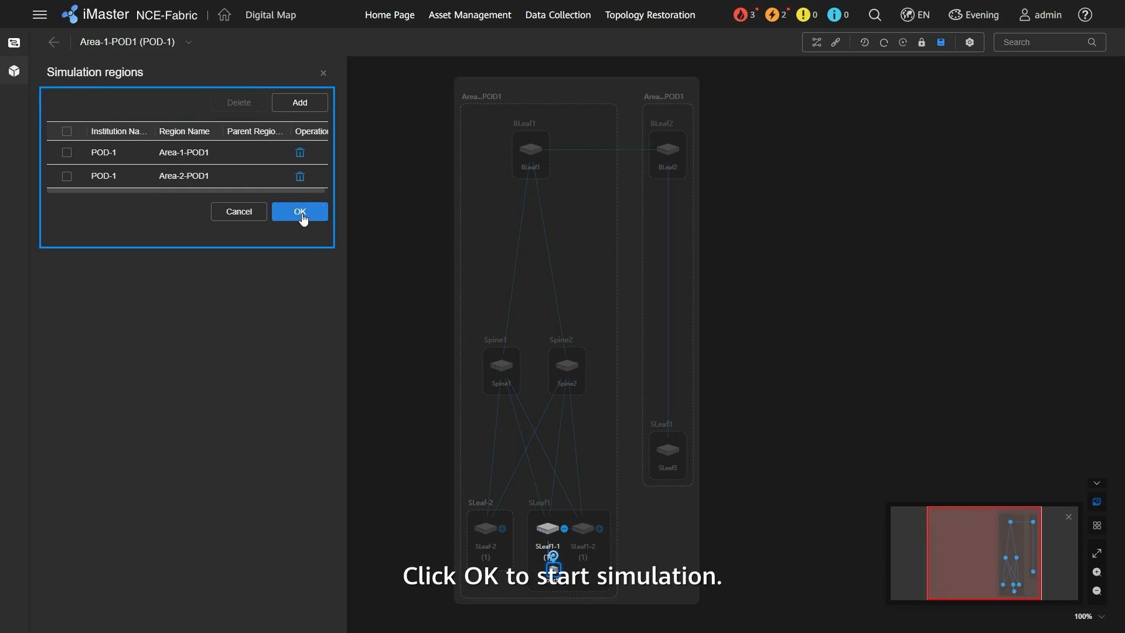
left_click(299, 211)
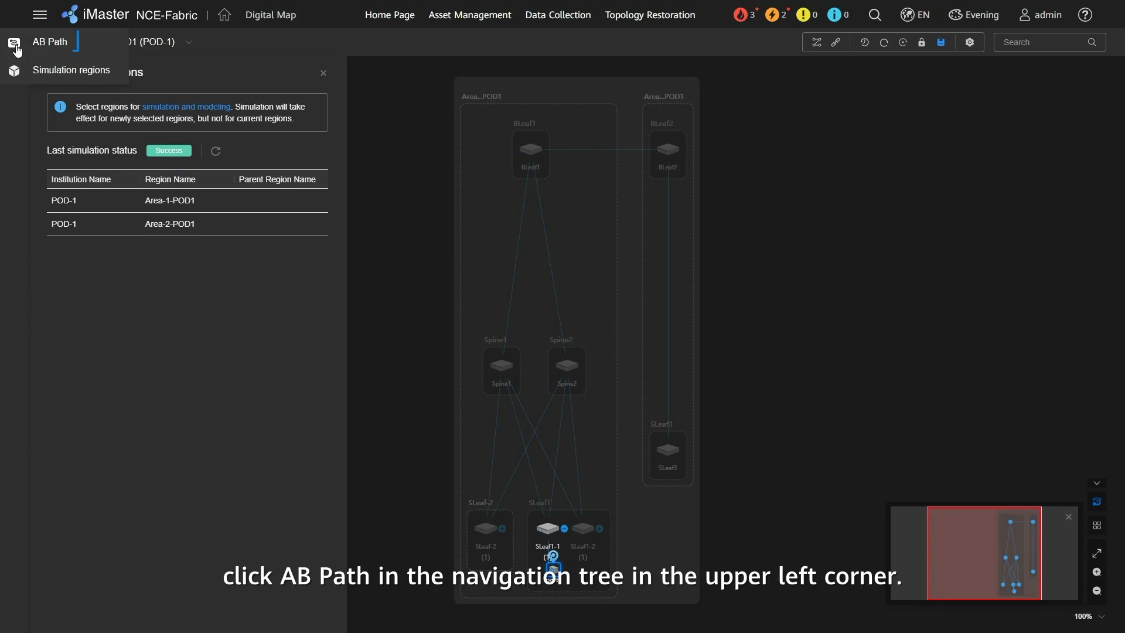
Run an AB Path query between host A and host B over TCP port 10000
left_click(50, 42)
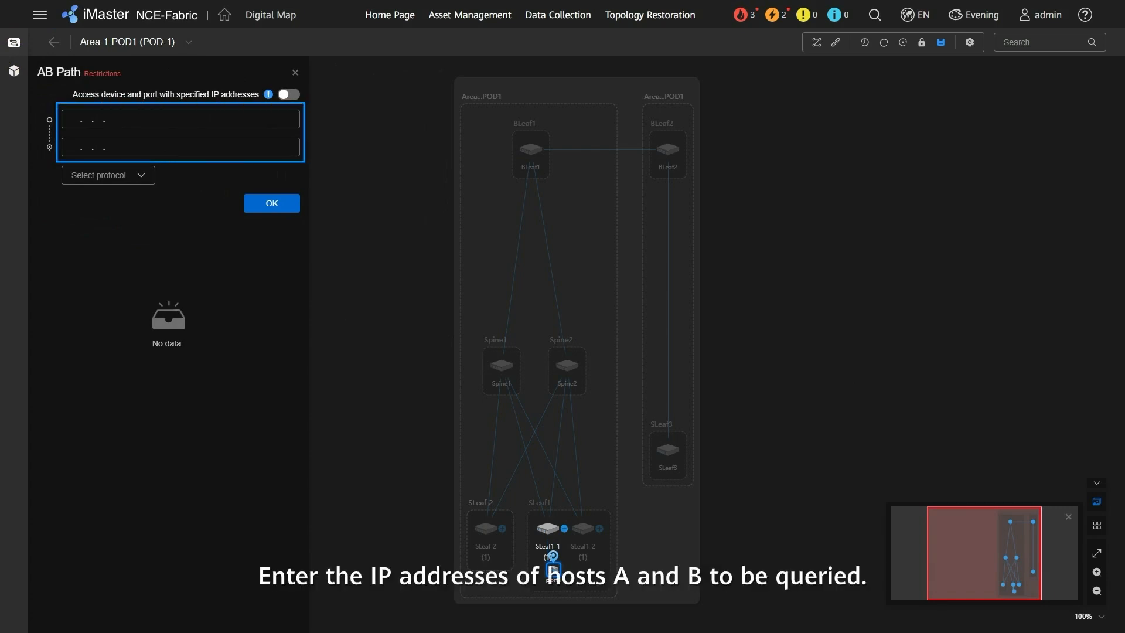
left_click(106, 175)
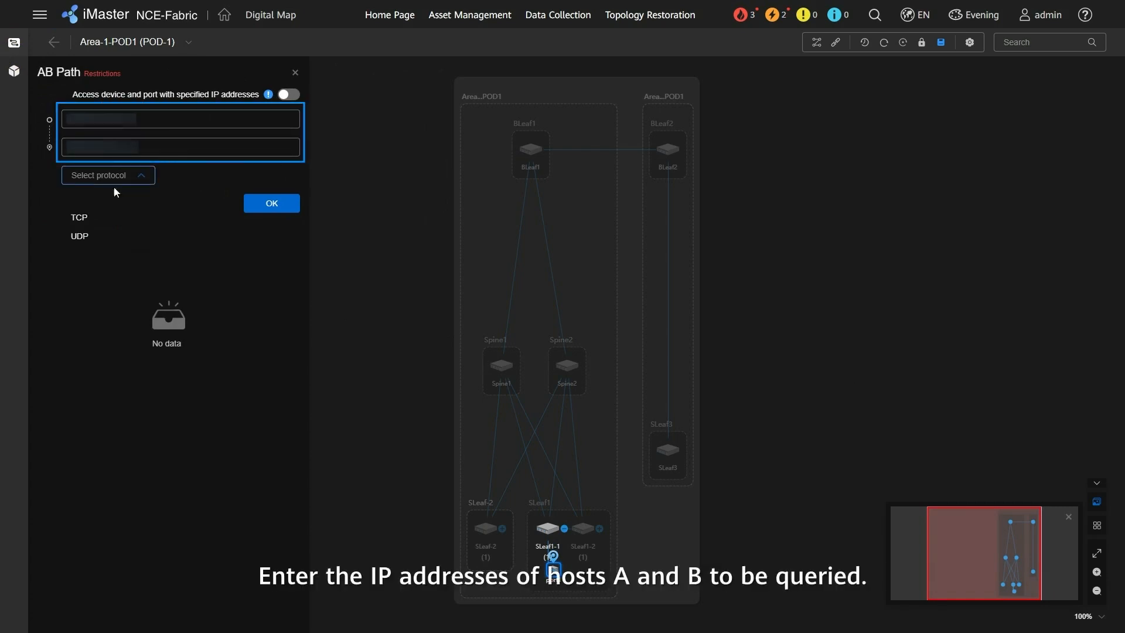
left_click(79, 216)
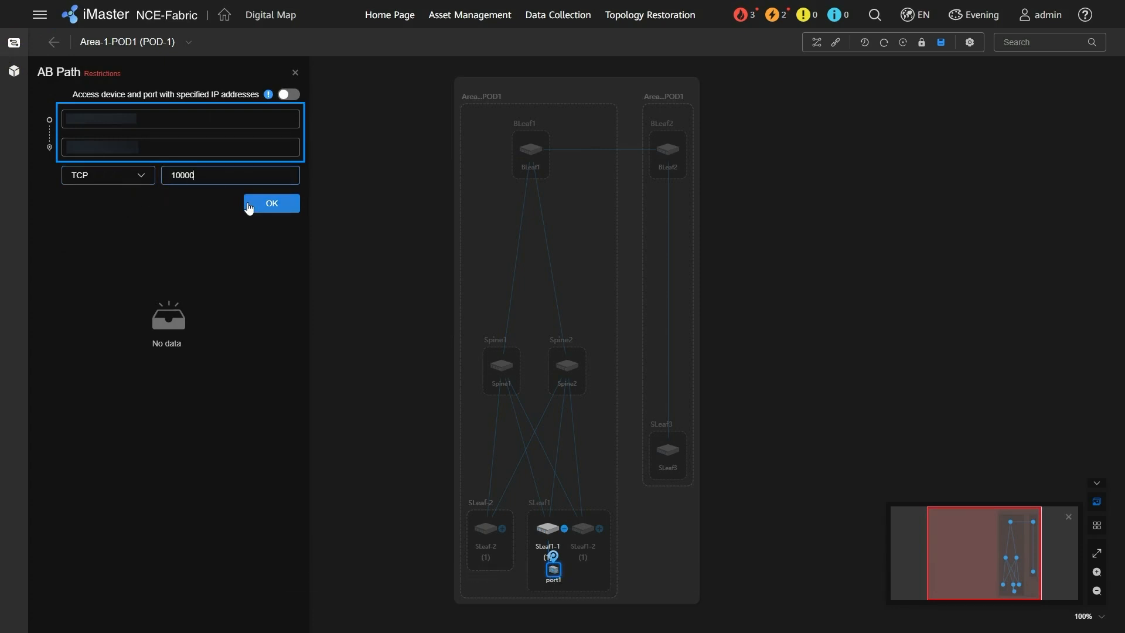
left_click(271, 203)
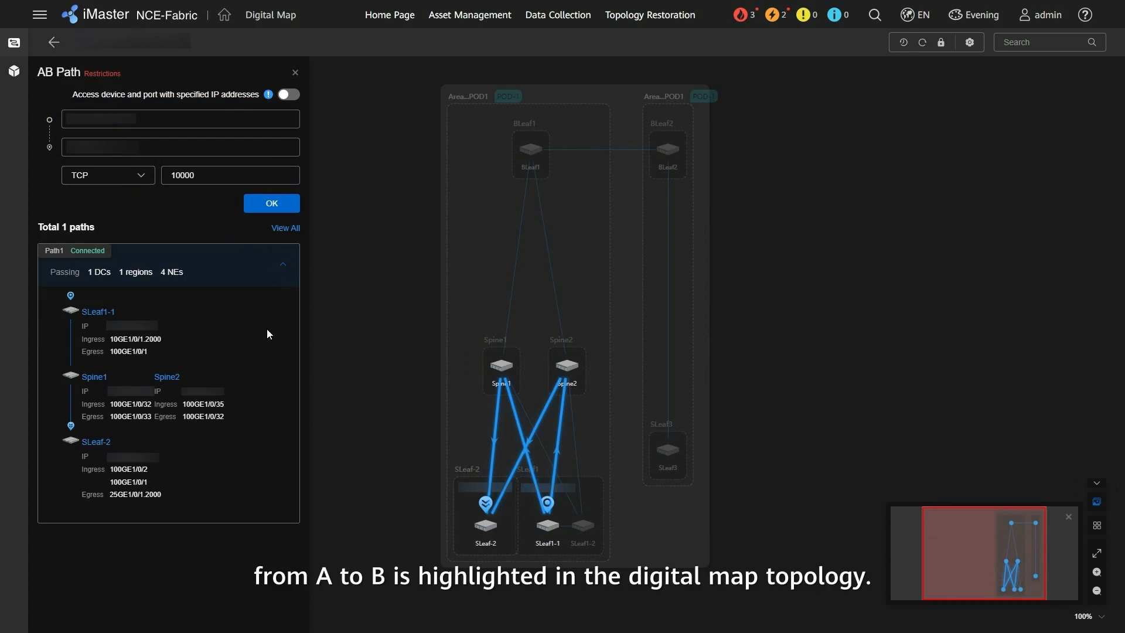
left_click(230, 175)
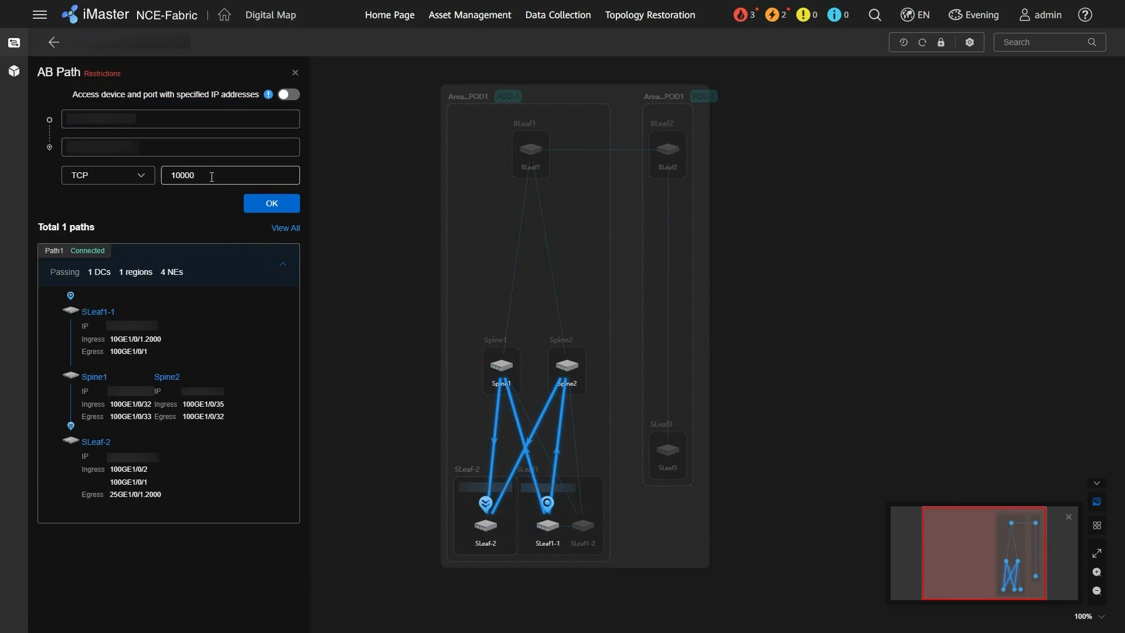